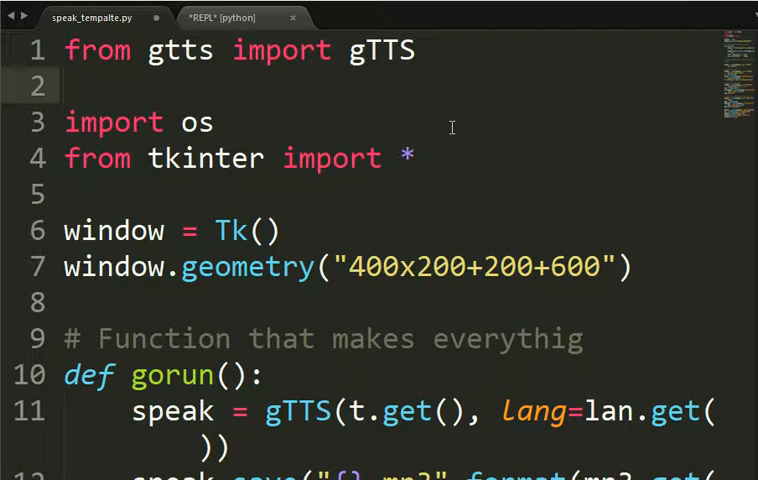
# Add a '# pip install gtts' comment below the gTTS import and bring up Command Prompt
pyautogui.write('# pip')
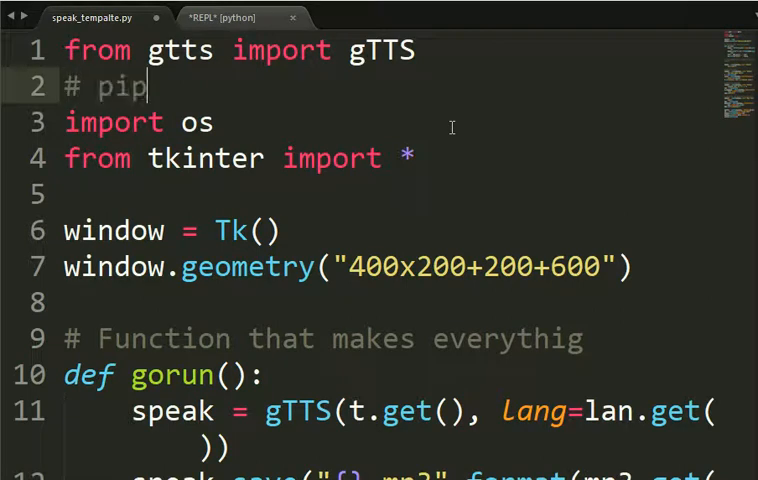
pyautogui.write('install')
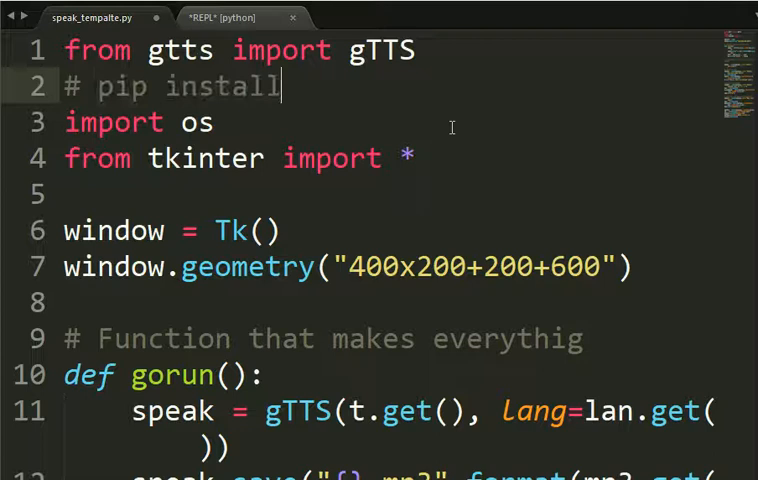
pyautogui.write('gtts')
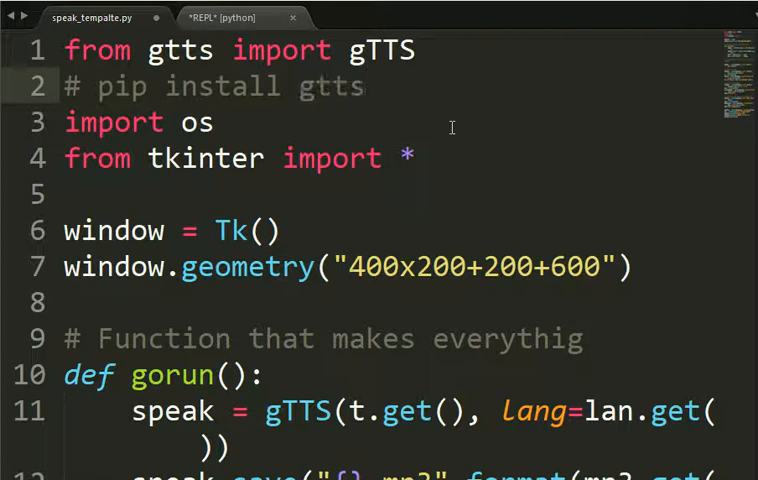
pyautogui.click(365, 88)
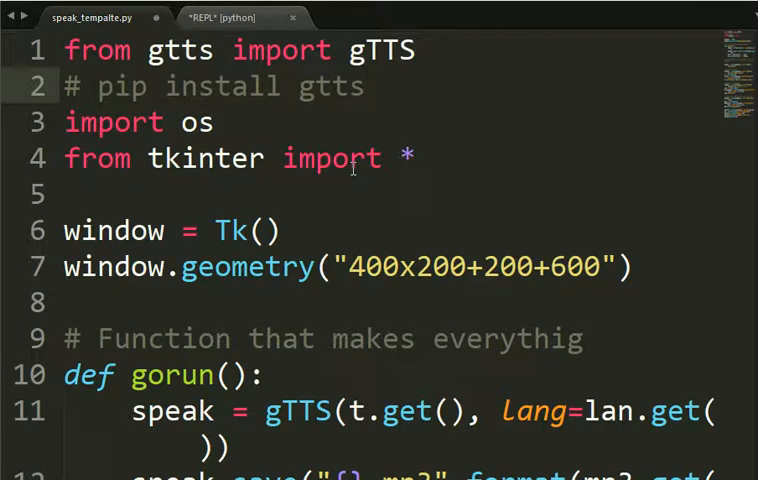
pyautogui.click(365, 87)
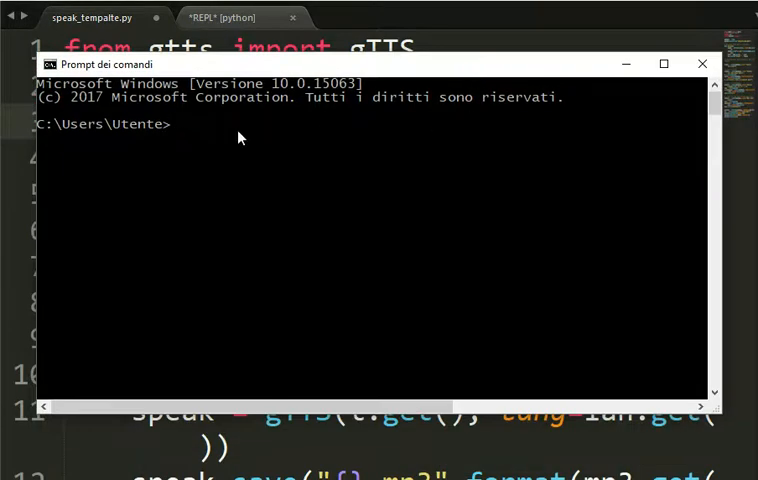
# Show pip's usage help, then run 'pip install gtts', which reports requirements already satisfied
pyautogui.write('pip')
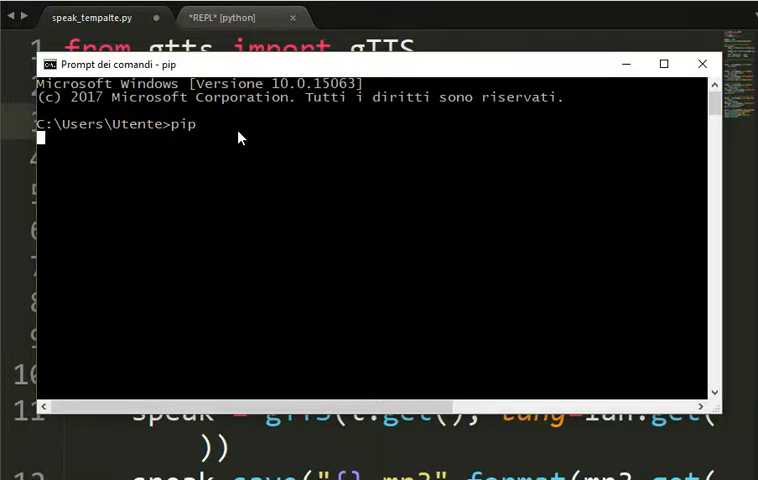
pyautogui.press('Return')
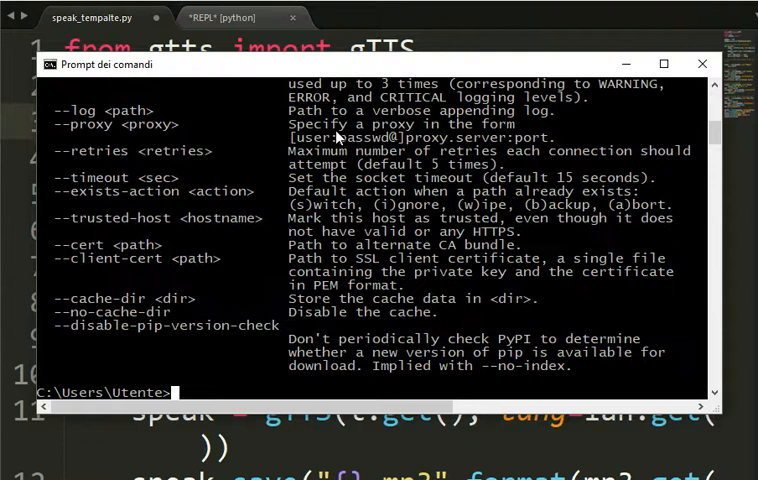
pyautogui.moveTo(341, 257)
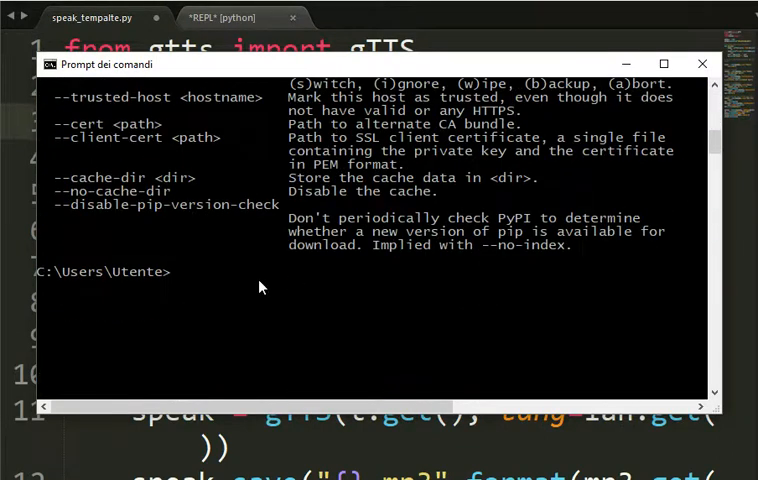
pyautogui.write('pip')
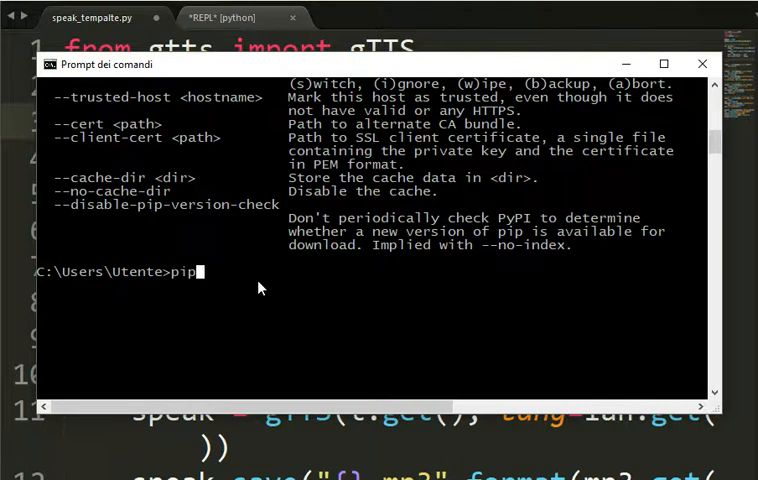
pyautogui.write('install gtts')
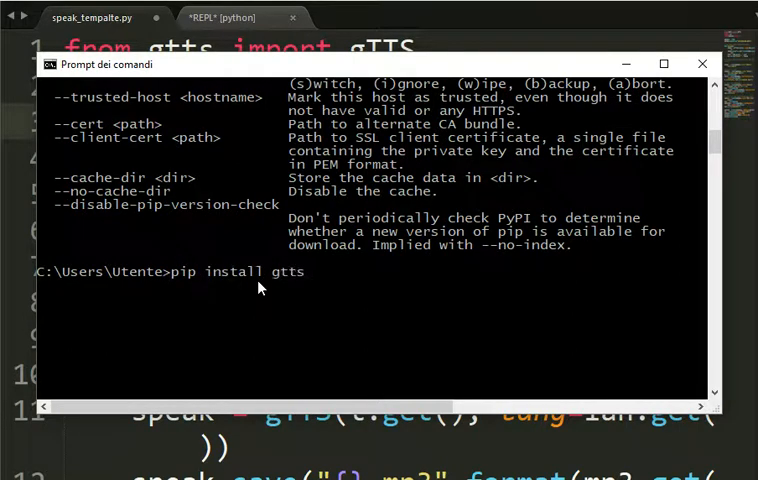
pyautogui.press('Return')
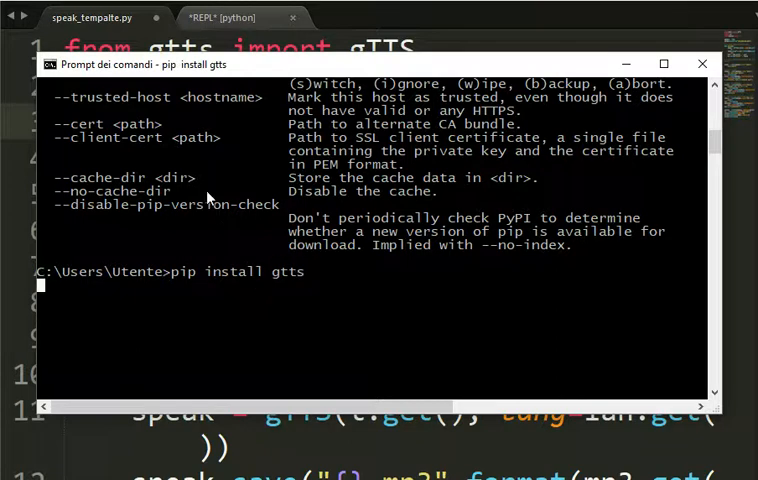
pyautogui.press('Return')
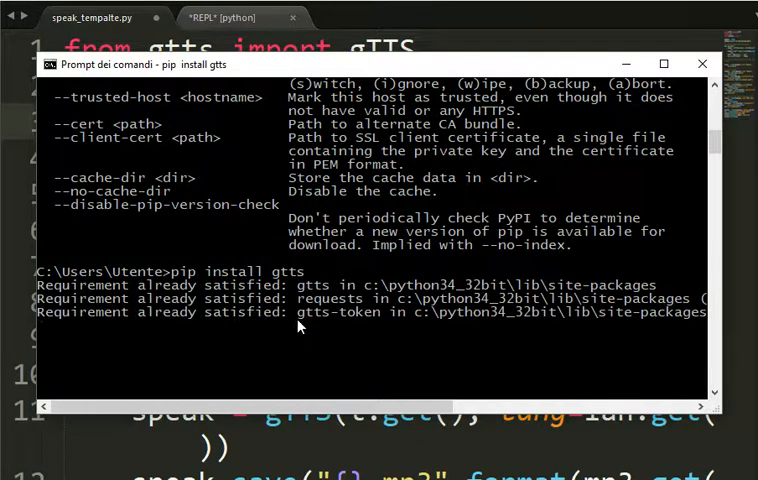
pyautogui.moveTo(338, 312)
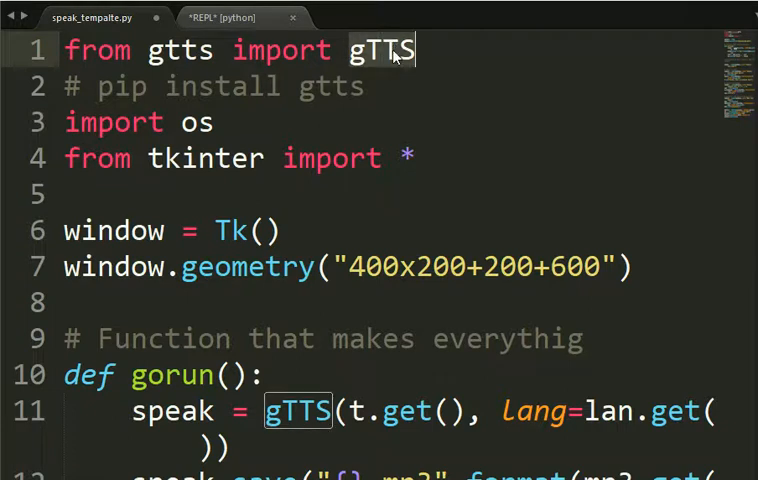
pyautogui.click(212, 122)
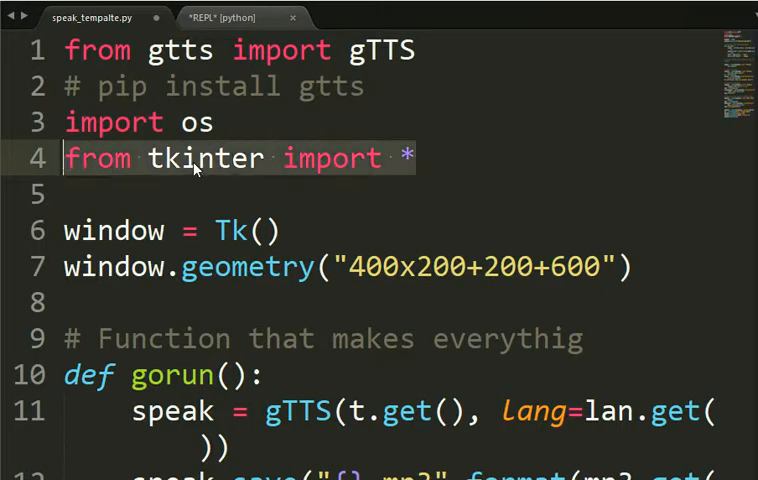
pyautogui.doubleClick(204, 158)
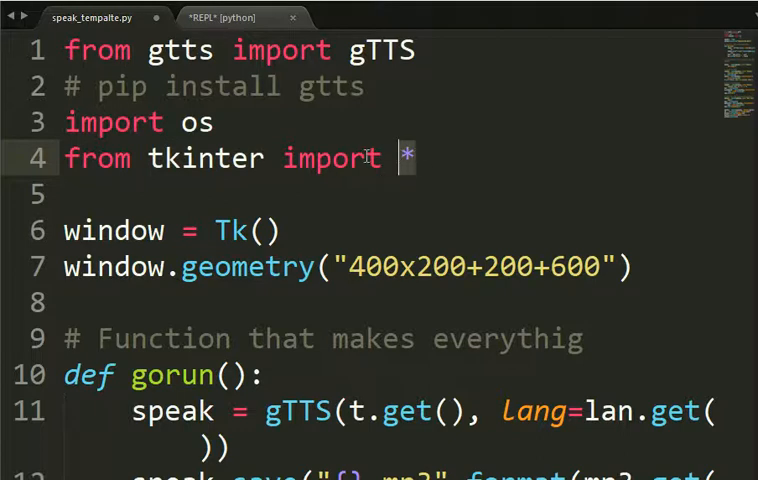
pyautogui.doubleClick(205, 158)
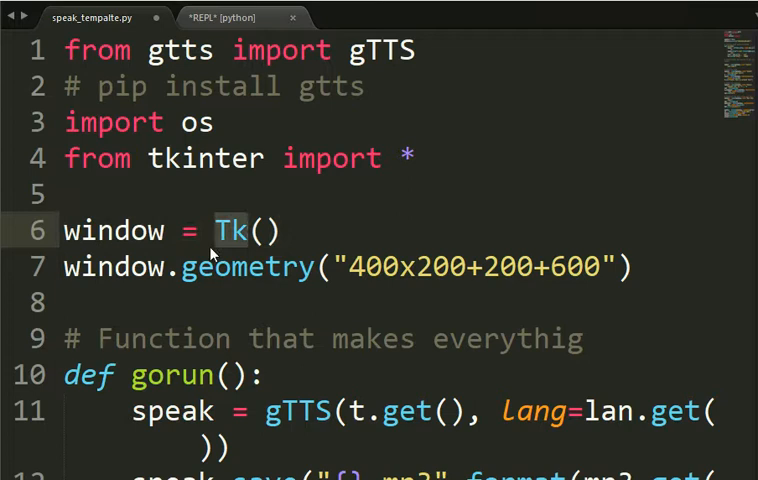
pyautogui.scroll(-3)
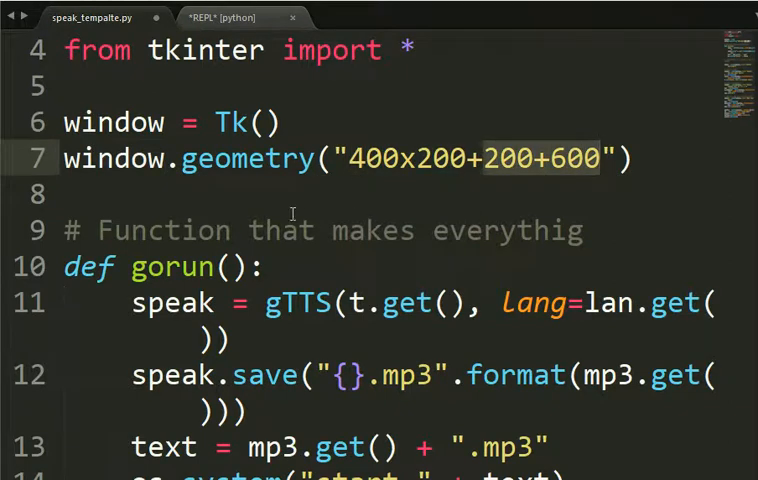
pyautogui.scroll(-3)
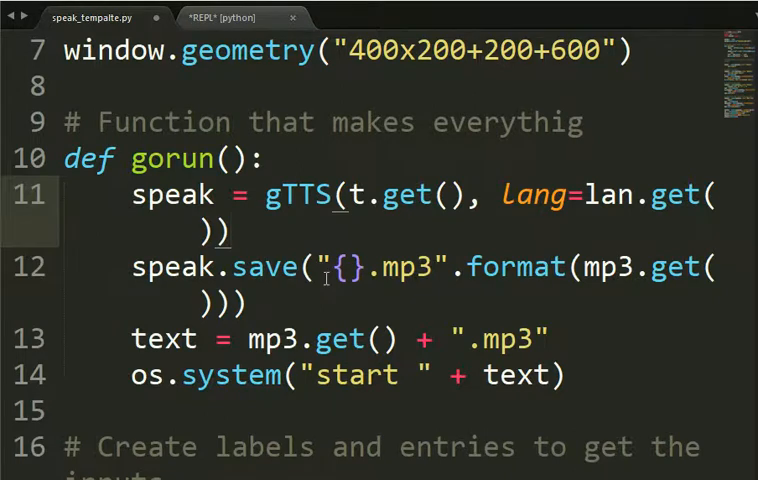
pyautogui.scroll(-3)
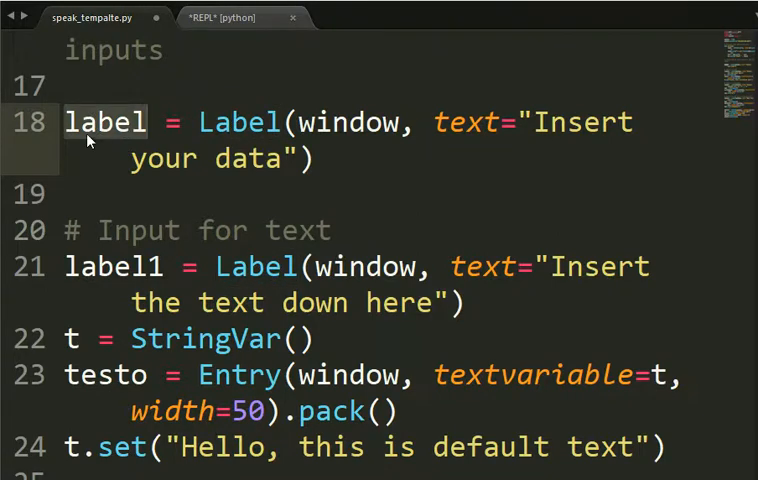
pyautogui.doubleClick(238, 122)
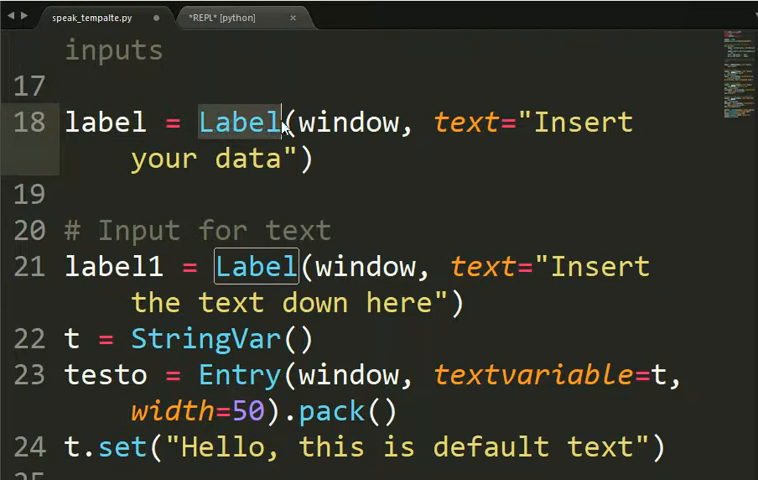
pyautogui.doubleClick(350, 122)
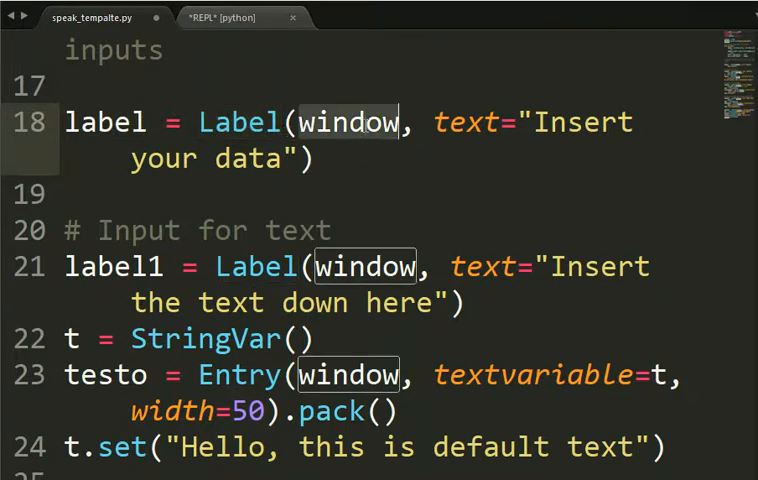
pyautogui.scroll(3)
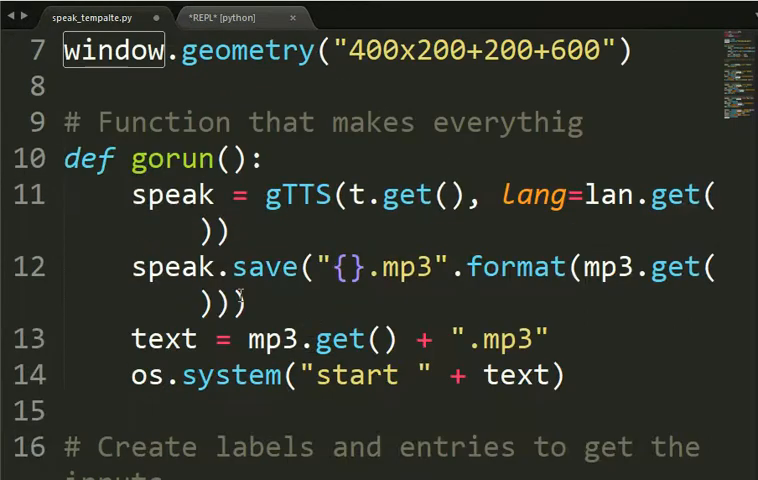
pyautogui.scroll(3)
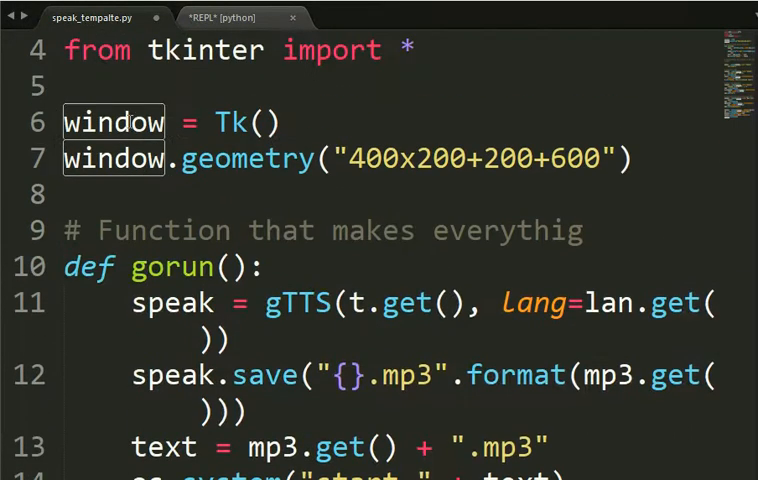
pyautogui.scroll(-3)
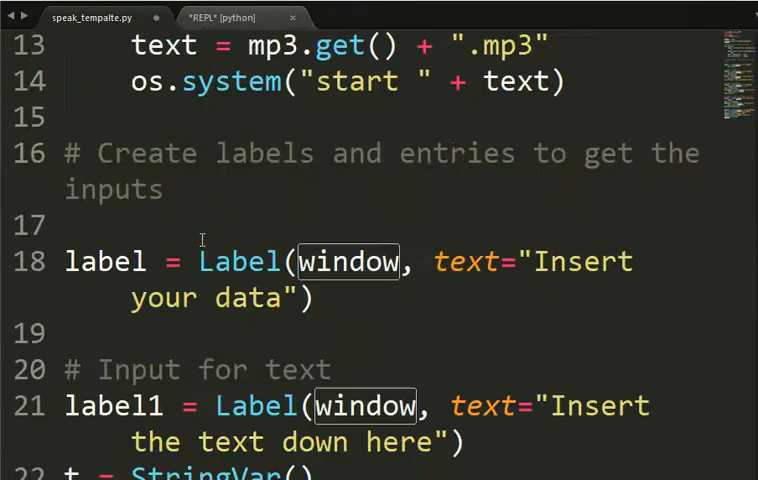
pyautogui.scroll(-3)
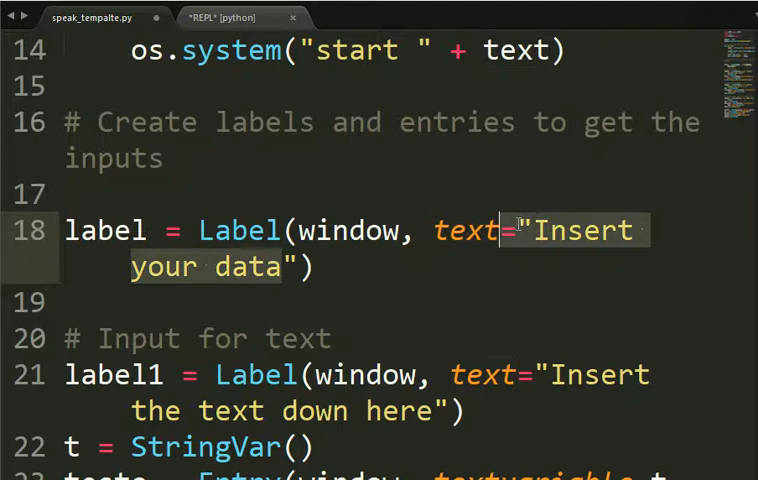
pyautogui.scroll(-3)
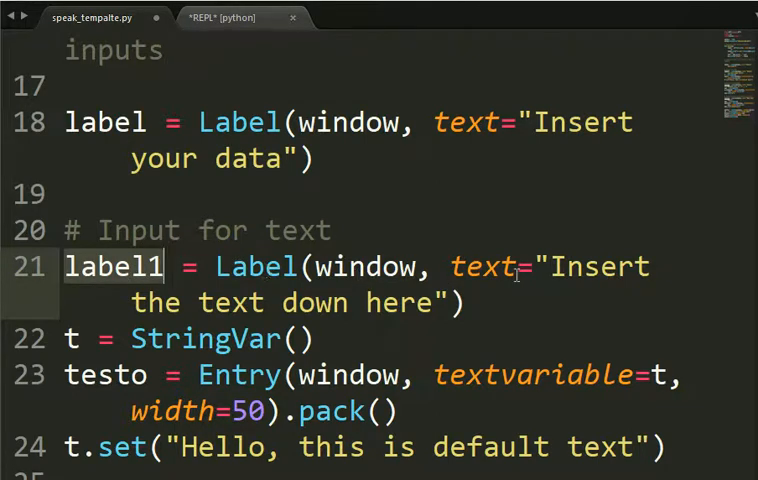
pyautogui.scroll(-3)
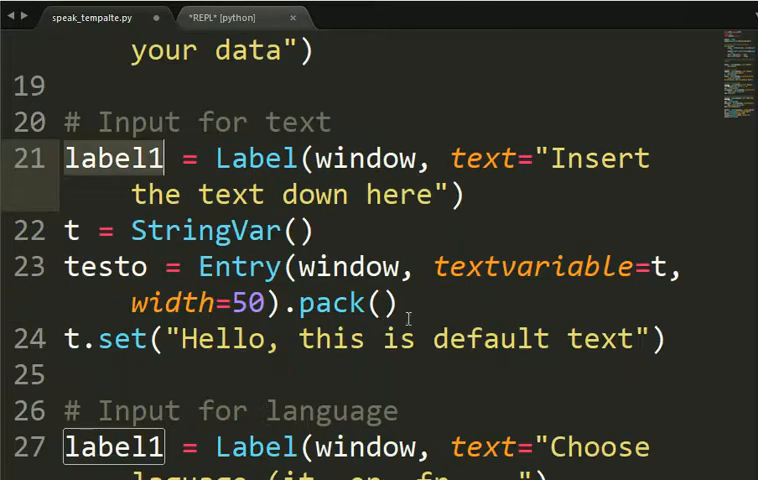
pyautogui.click(80, 230)
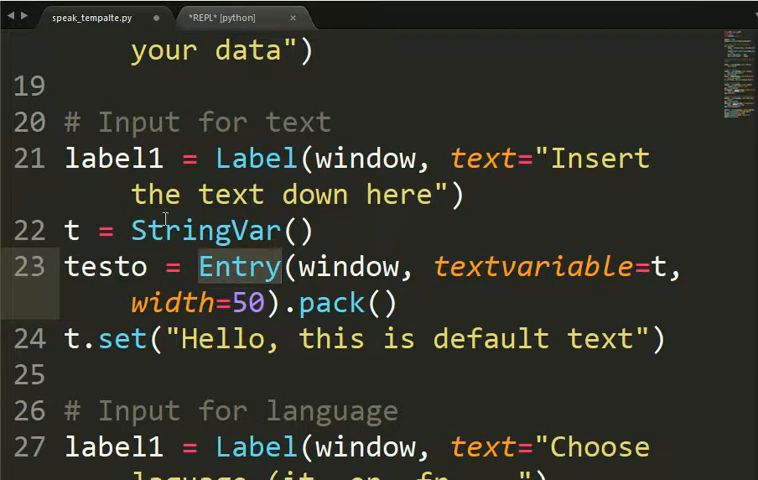
# Change label1 to label2 on line 27 and highlight the default language code 'en'
pyautogui.click(84, 230)
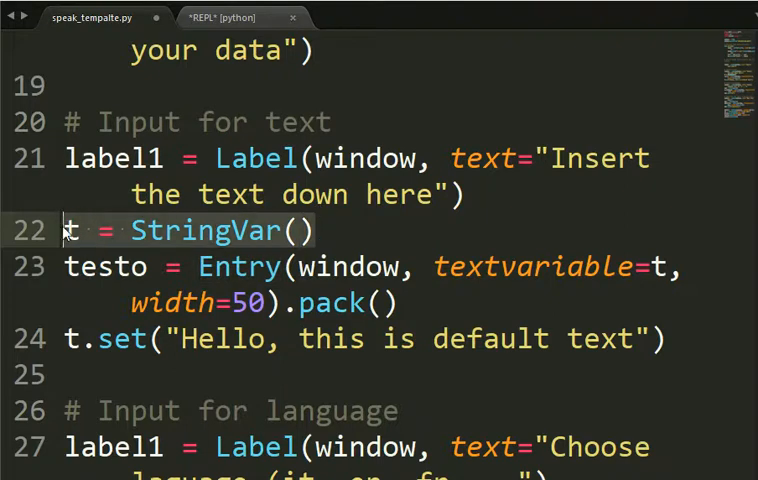
pyautogui.moveTo(205, 233)
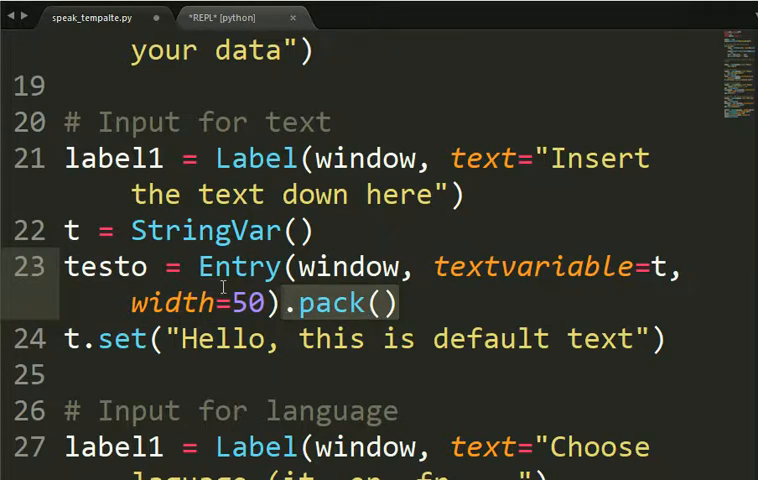
pyautogui.scroll(-3)
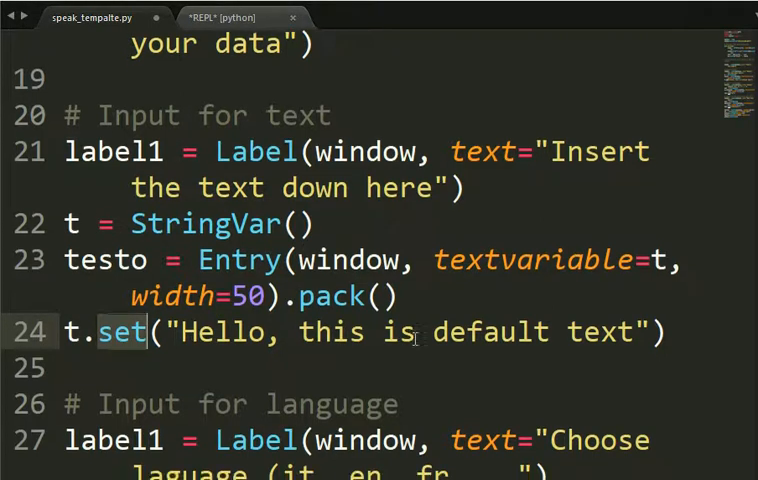
pyautogui.scroll(-3)
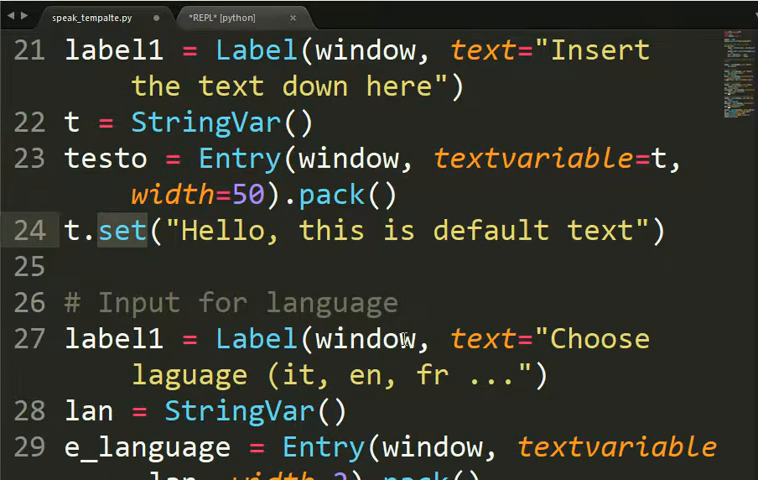
pyautogui.scroll(-3)
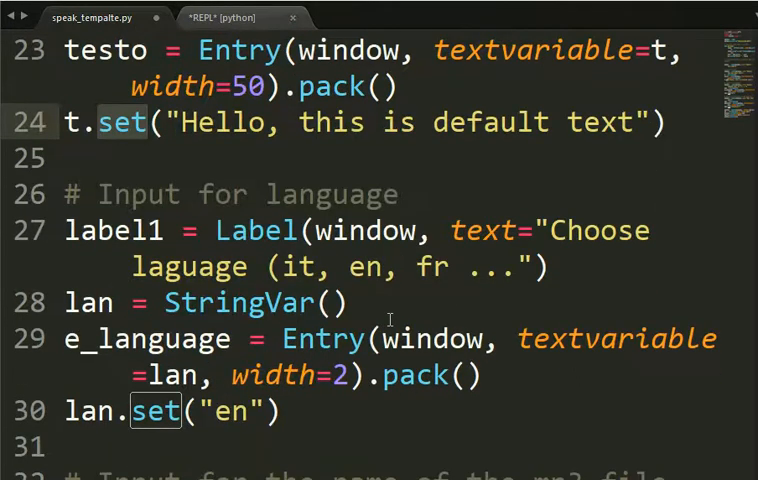
pyautogui.scroll(3)
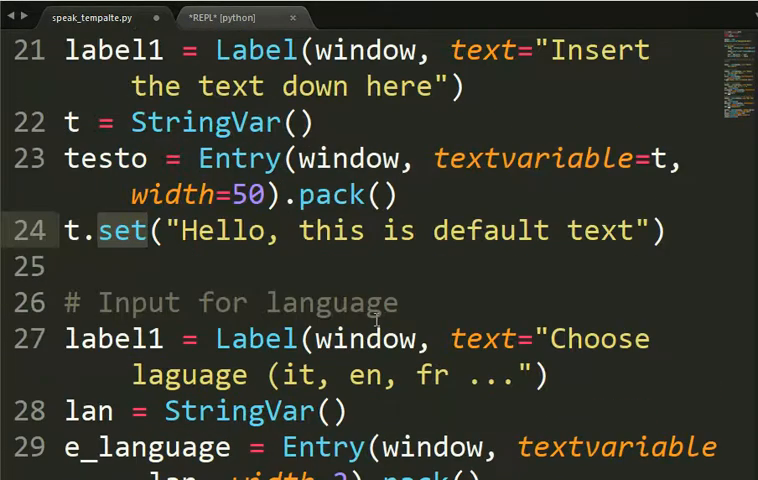
pyautogui.scroll(-3)
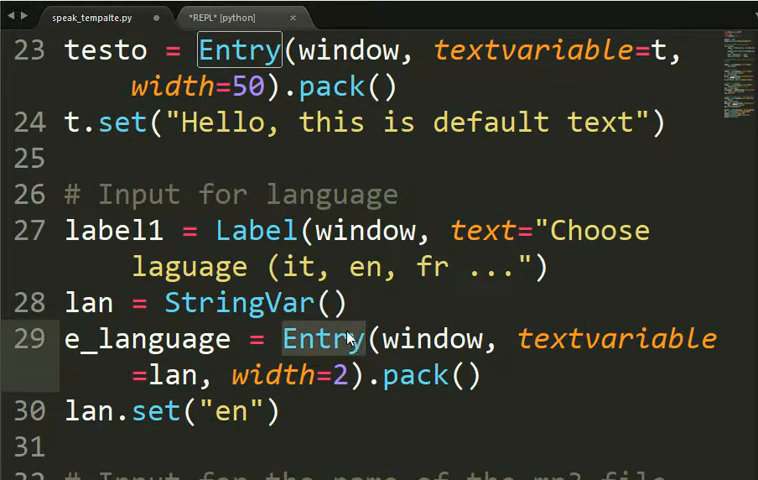
pyautogui.click(168, 231)
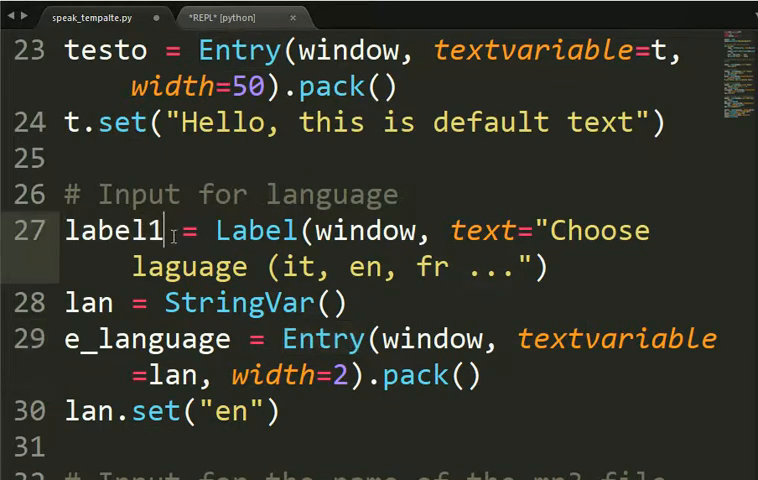
pyautogui.write('2')
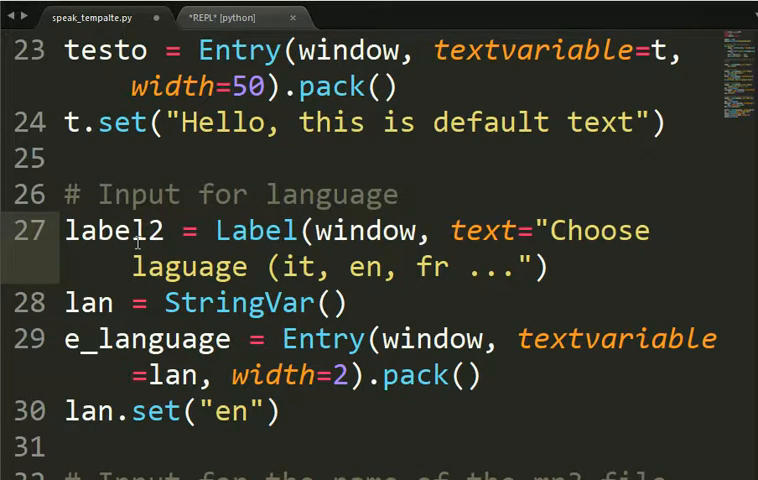
pyautogui.moveTo(635, 218)
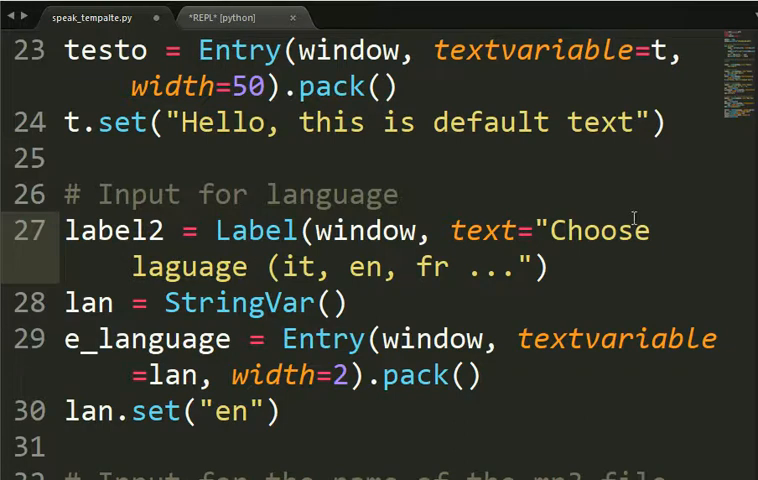
pyautogui.moveTo(427, 290)
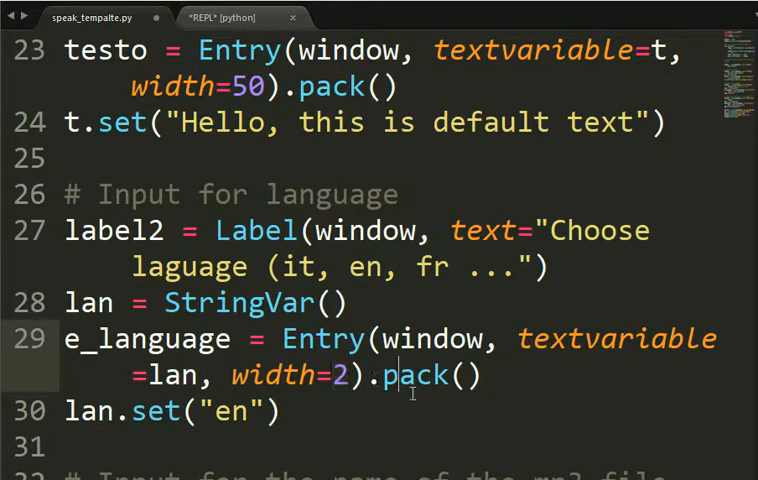
pyautogui.doubleClick(243, 411)
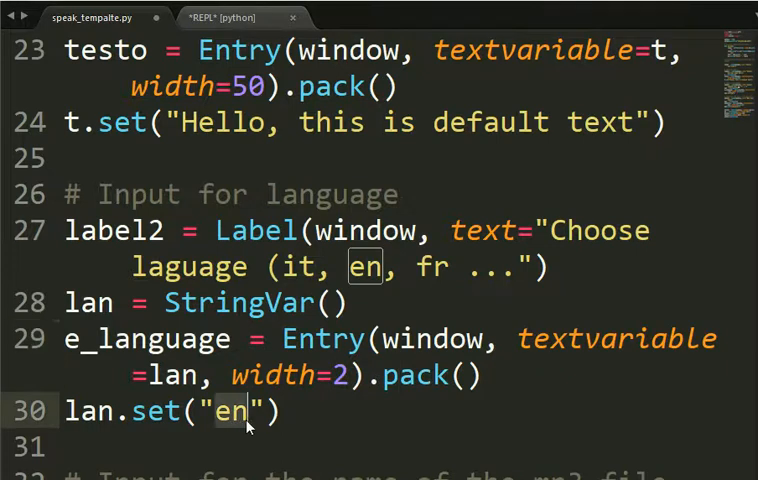
pyautogui.scroll(-3)
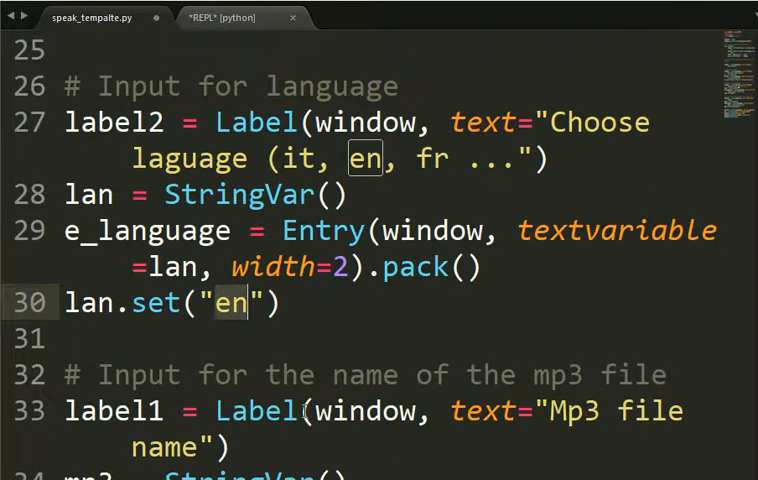
pyautogui.scroll(-3)
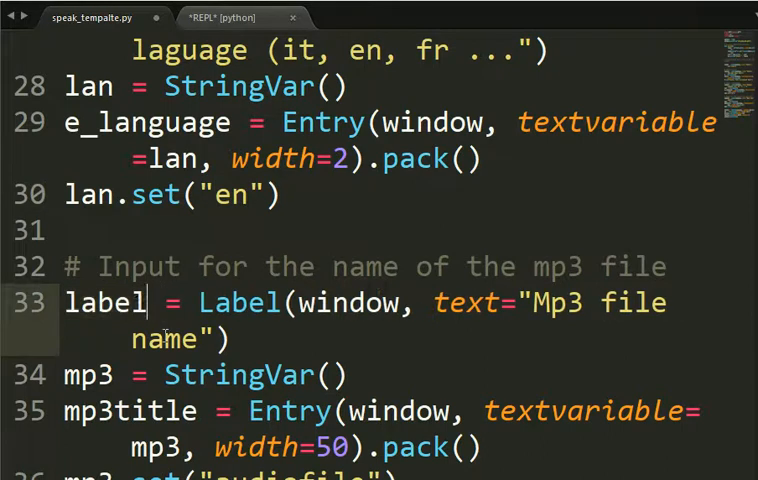
pyautogui.write('3')
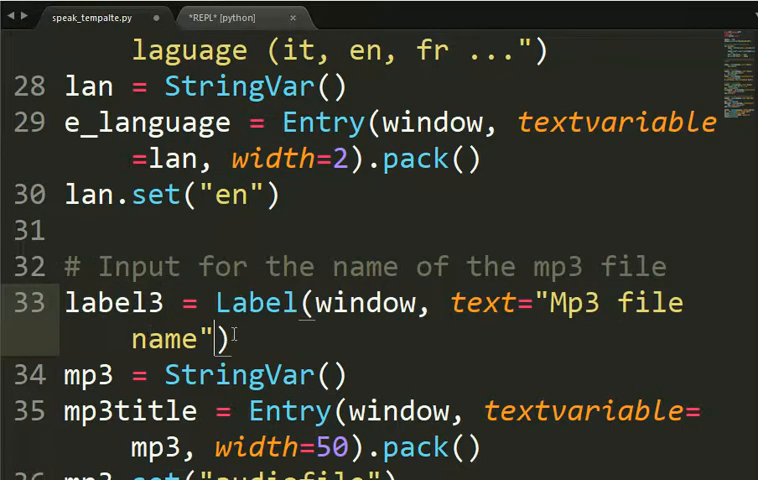
pyautogui.moveTo(398, 347)
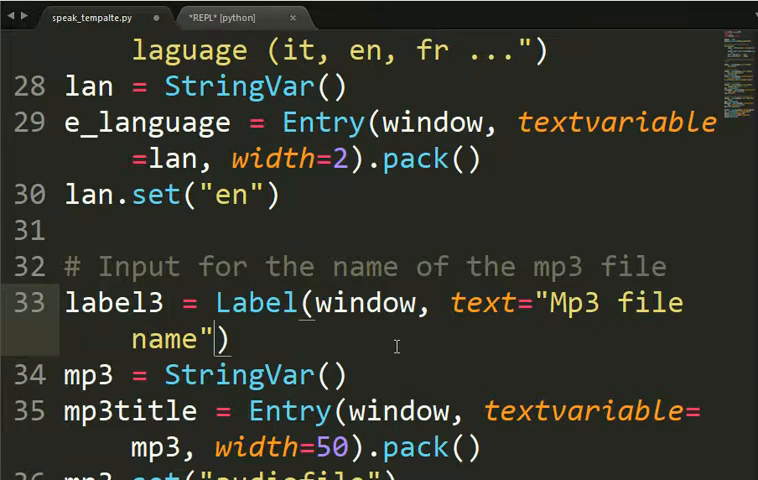
pyautogui.scroll(-3)
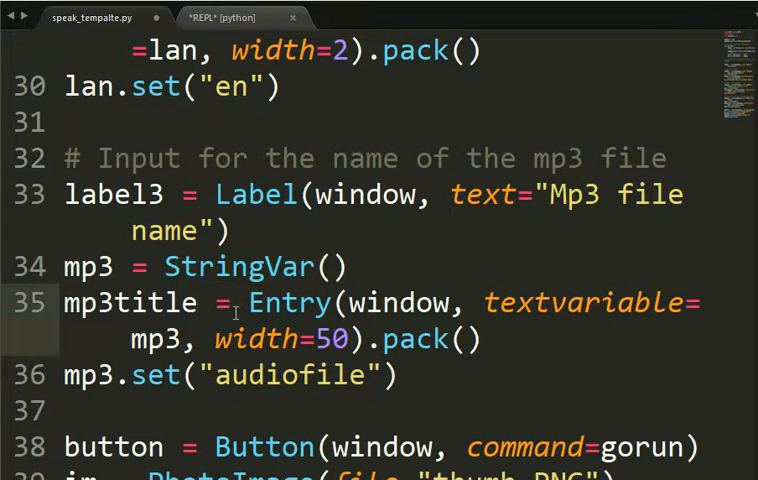
pyautogui.doubleClick(290, 303)
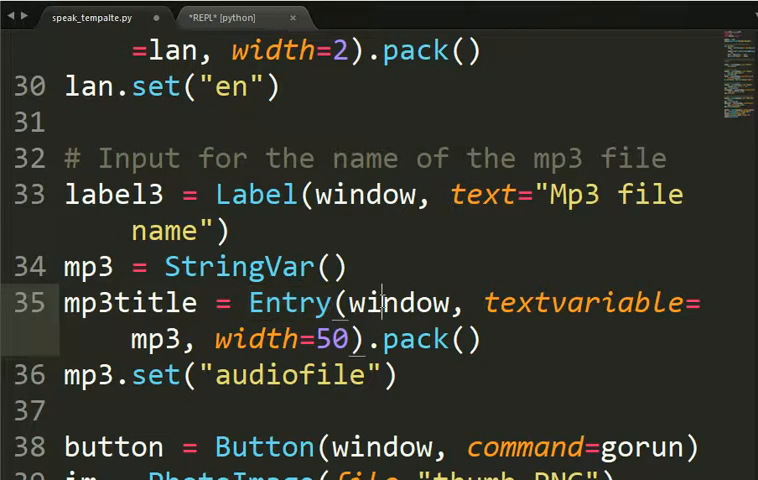
pyautogui.doubleClick(588, 302)
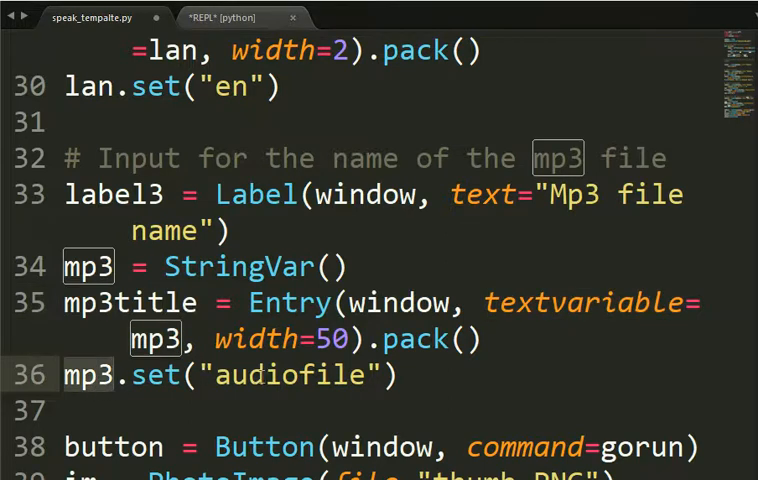
pyautogui.scroll(-3)
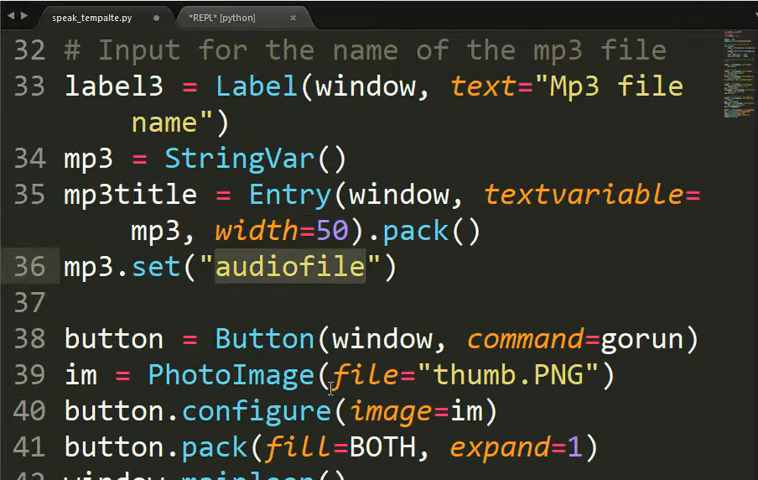
pyautogui.doubleClick(113, 338)
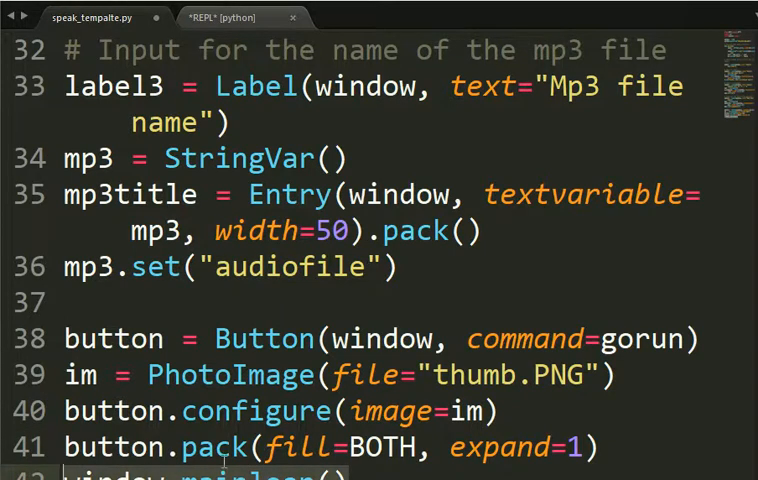
pyautogui.scroll(-3)
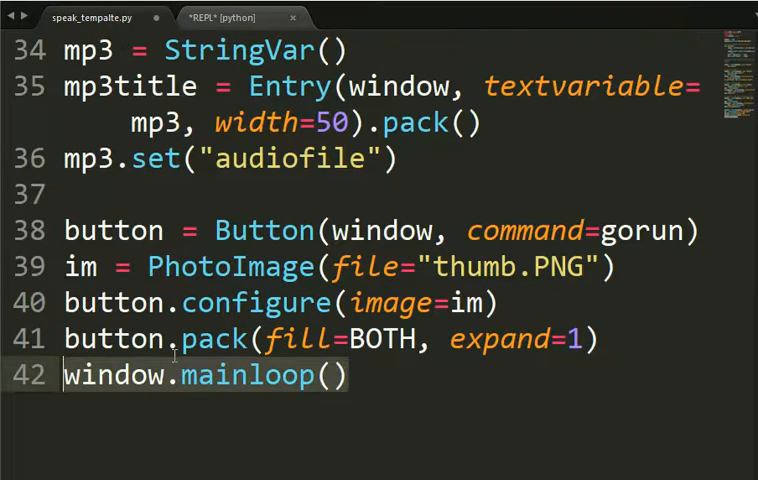
pyautogui.scroll(3)
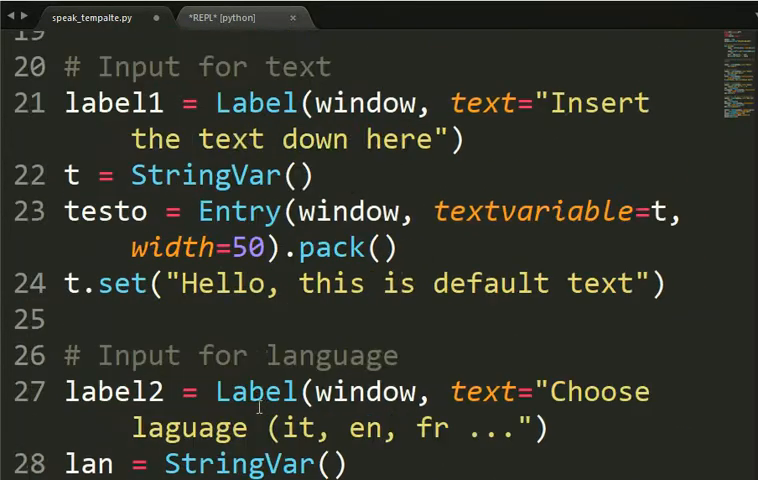
pyautogui.scroll(3)
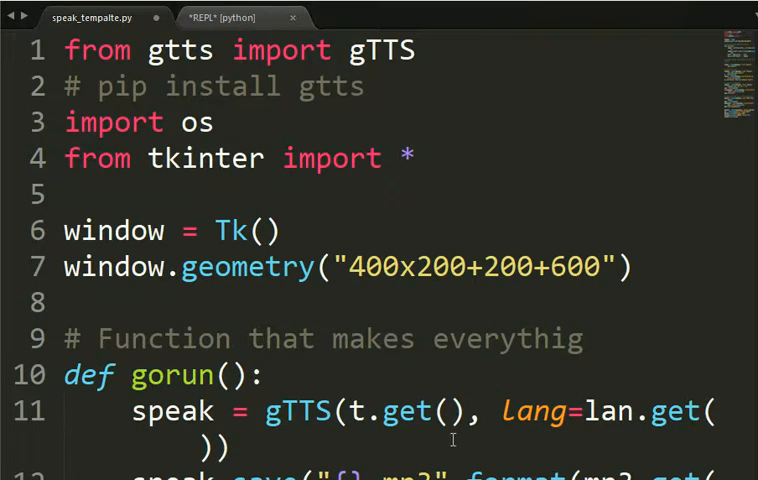
pyautogui.scroll(-3)
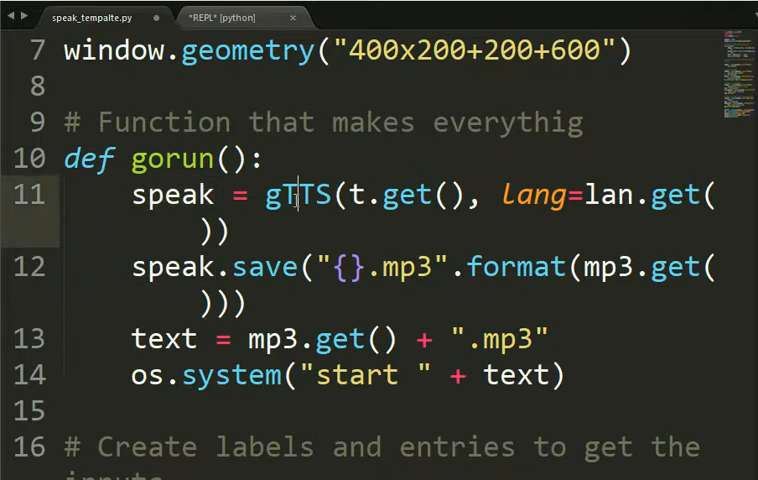
pyautogui.doubleClick(297, 195)
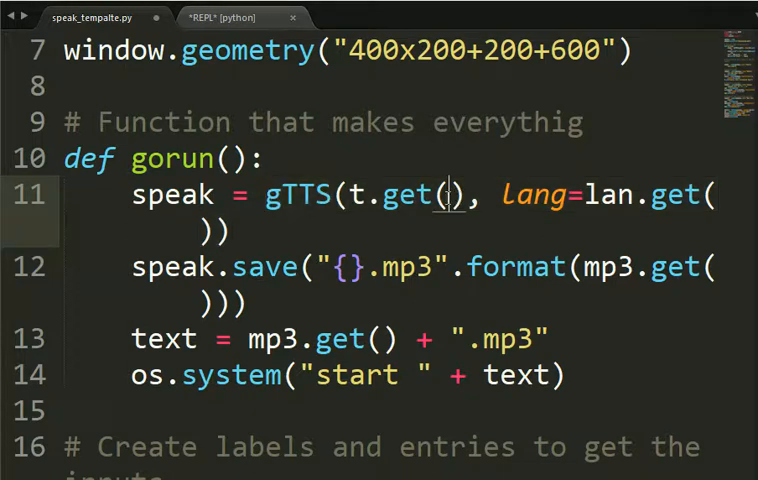
pyautogui.click(470, 195)
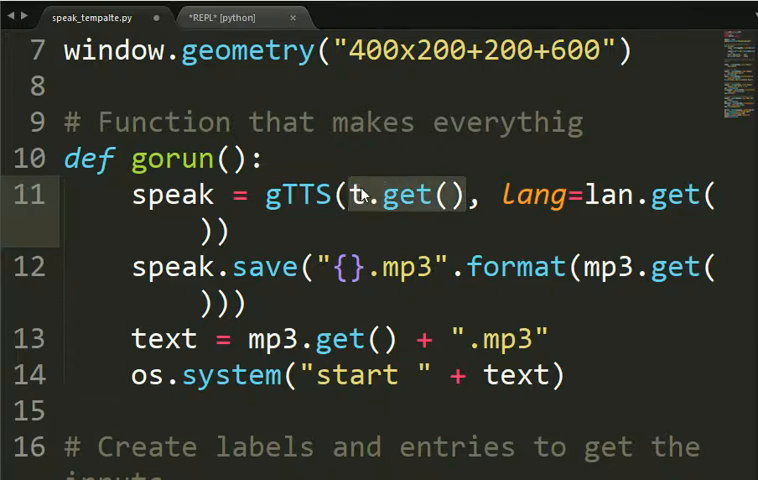
pyautogui.scroll(-3)
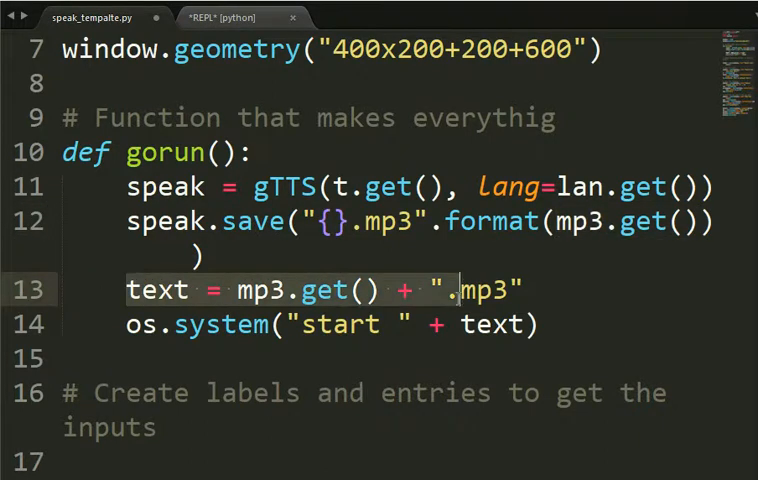
pyautogui.doubleClick(263, 290)
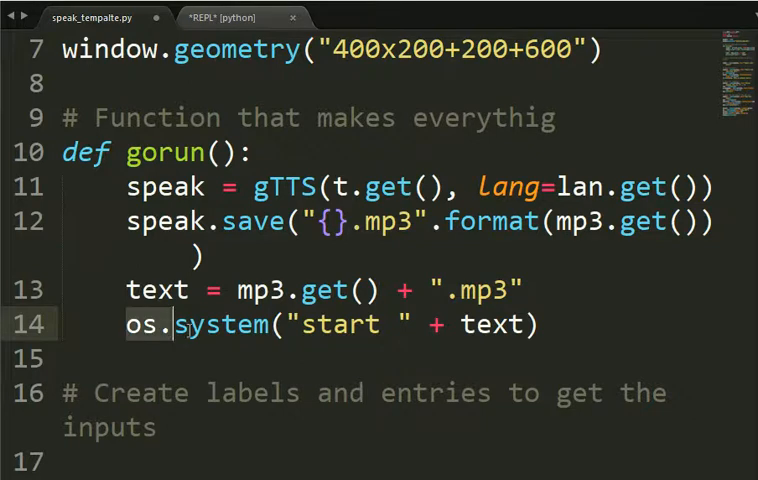
pyautogui.doubleClick(340, 324)
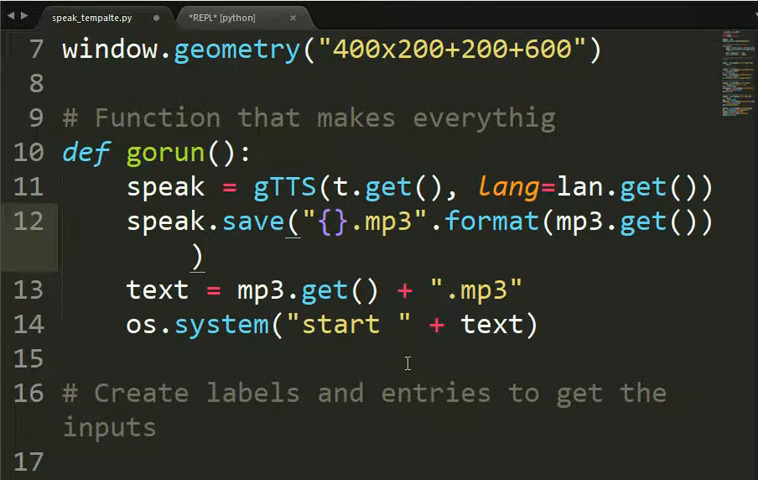
pyautogui.click(365, 17)
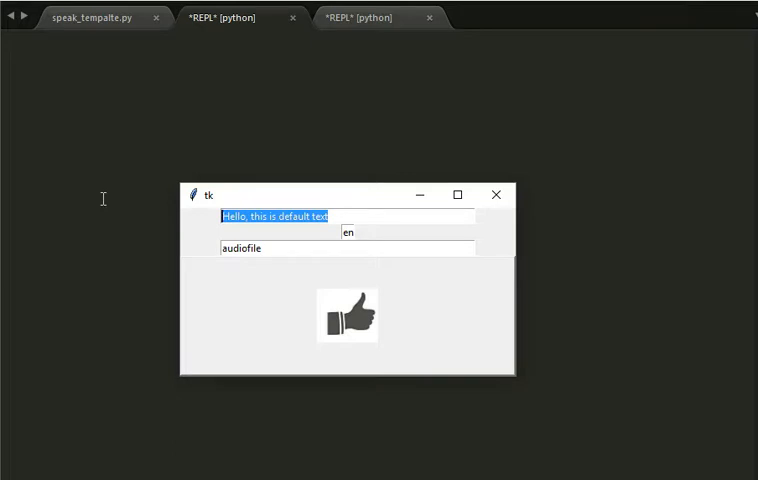
# Enter 'Another try', generate audiofile.mp3 with the thumbs-up button, and play it in foobar2000
pyautogui.write('A')
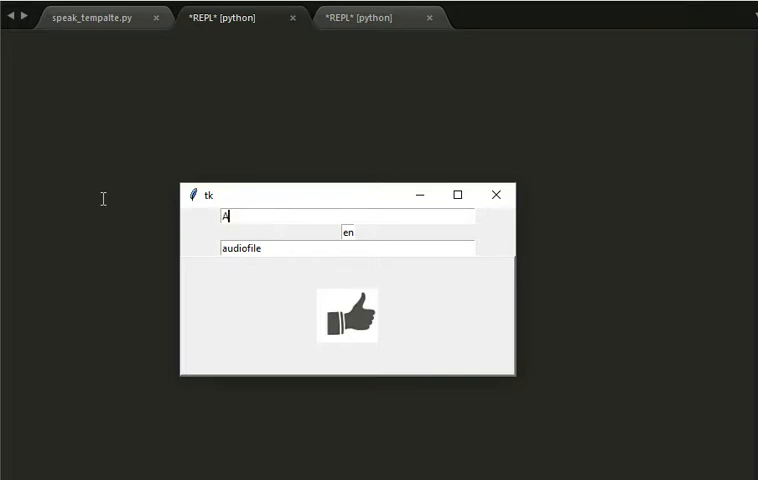
pyautogui.write('nother tr')
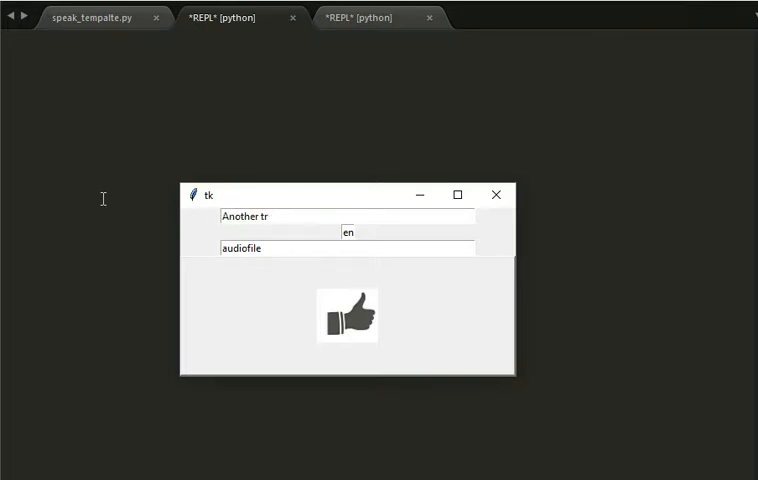
pyautogui.write('y')
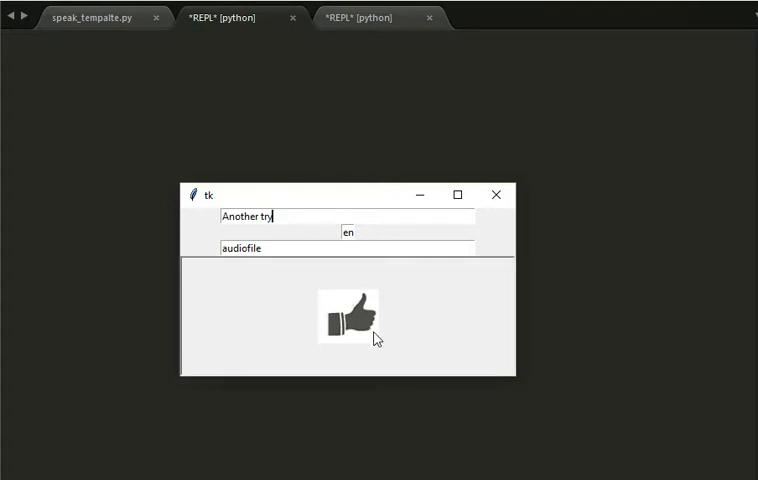
pyautogui.click(351, 315)
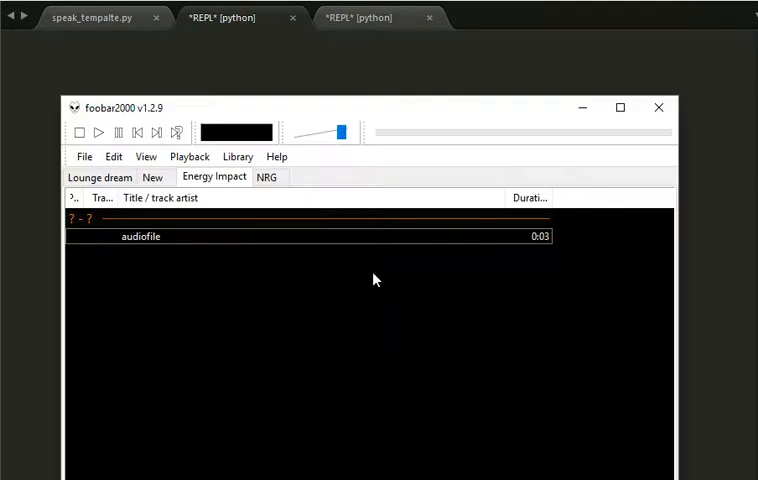
pyautogui.click(98, 132)
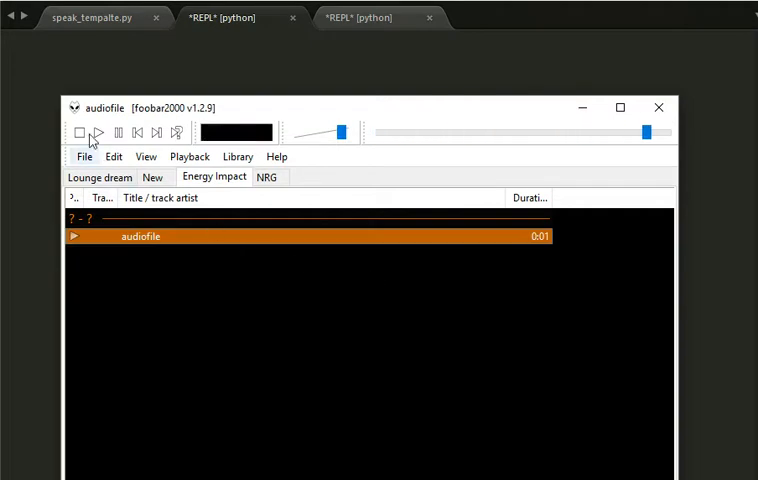
pyautogui.moveTo(659, 107)
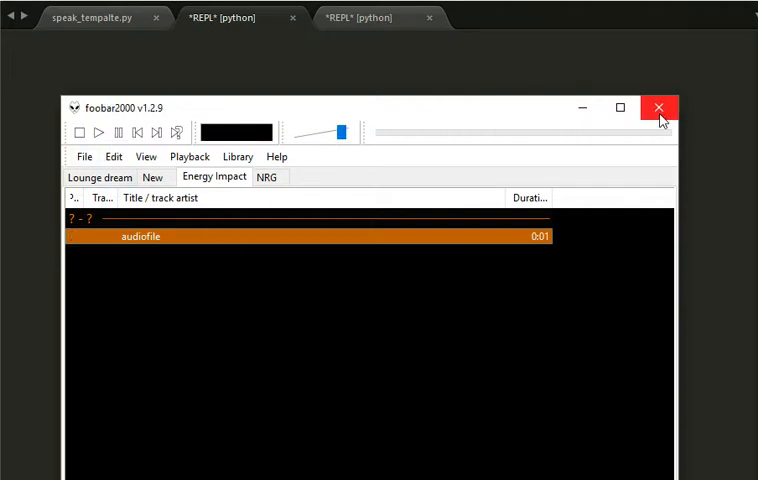